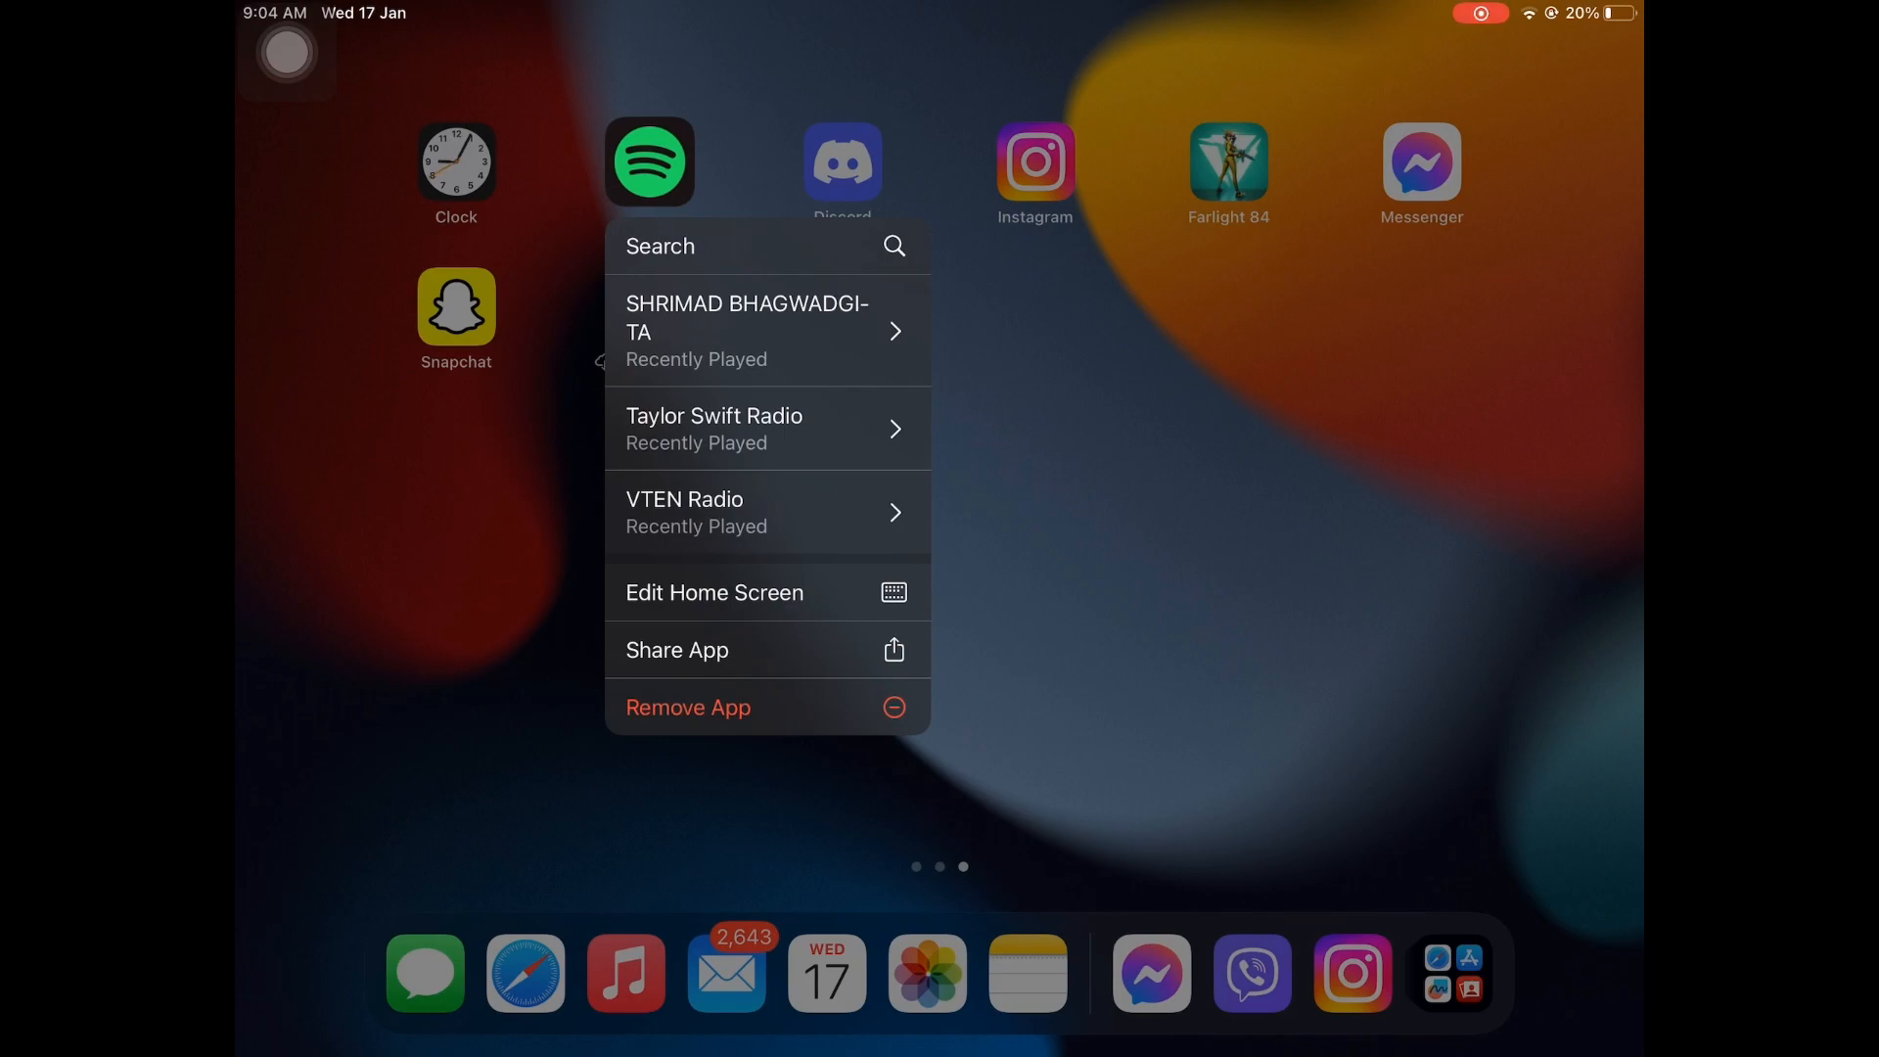
# Remove the Spotify app from the home screen, confirming the prompt.
pyautogui.click(687, 707)
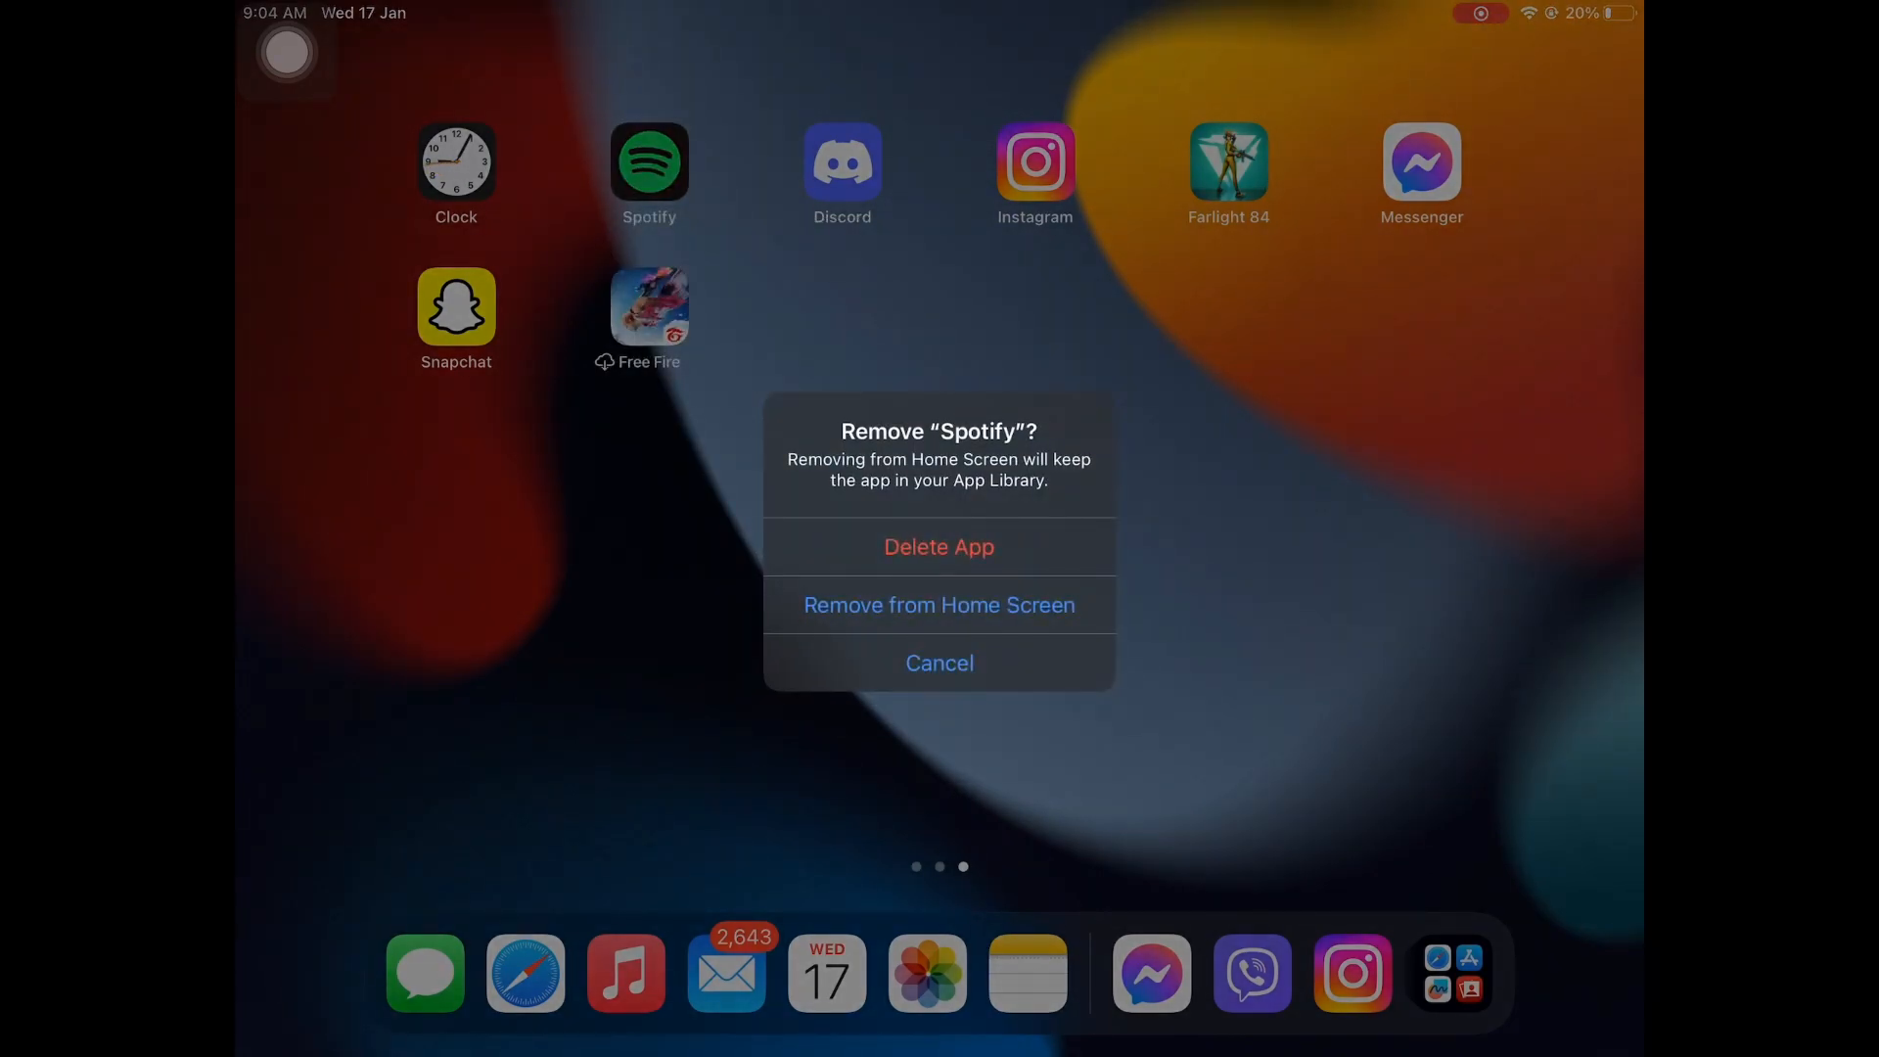
pyautogui.click(937, 664)
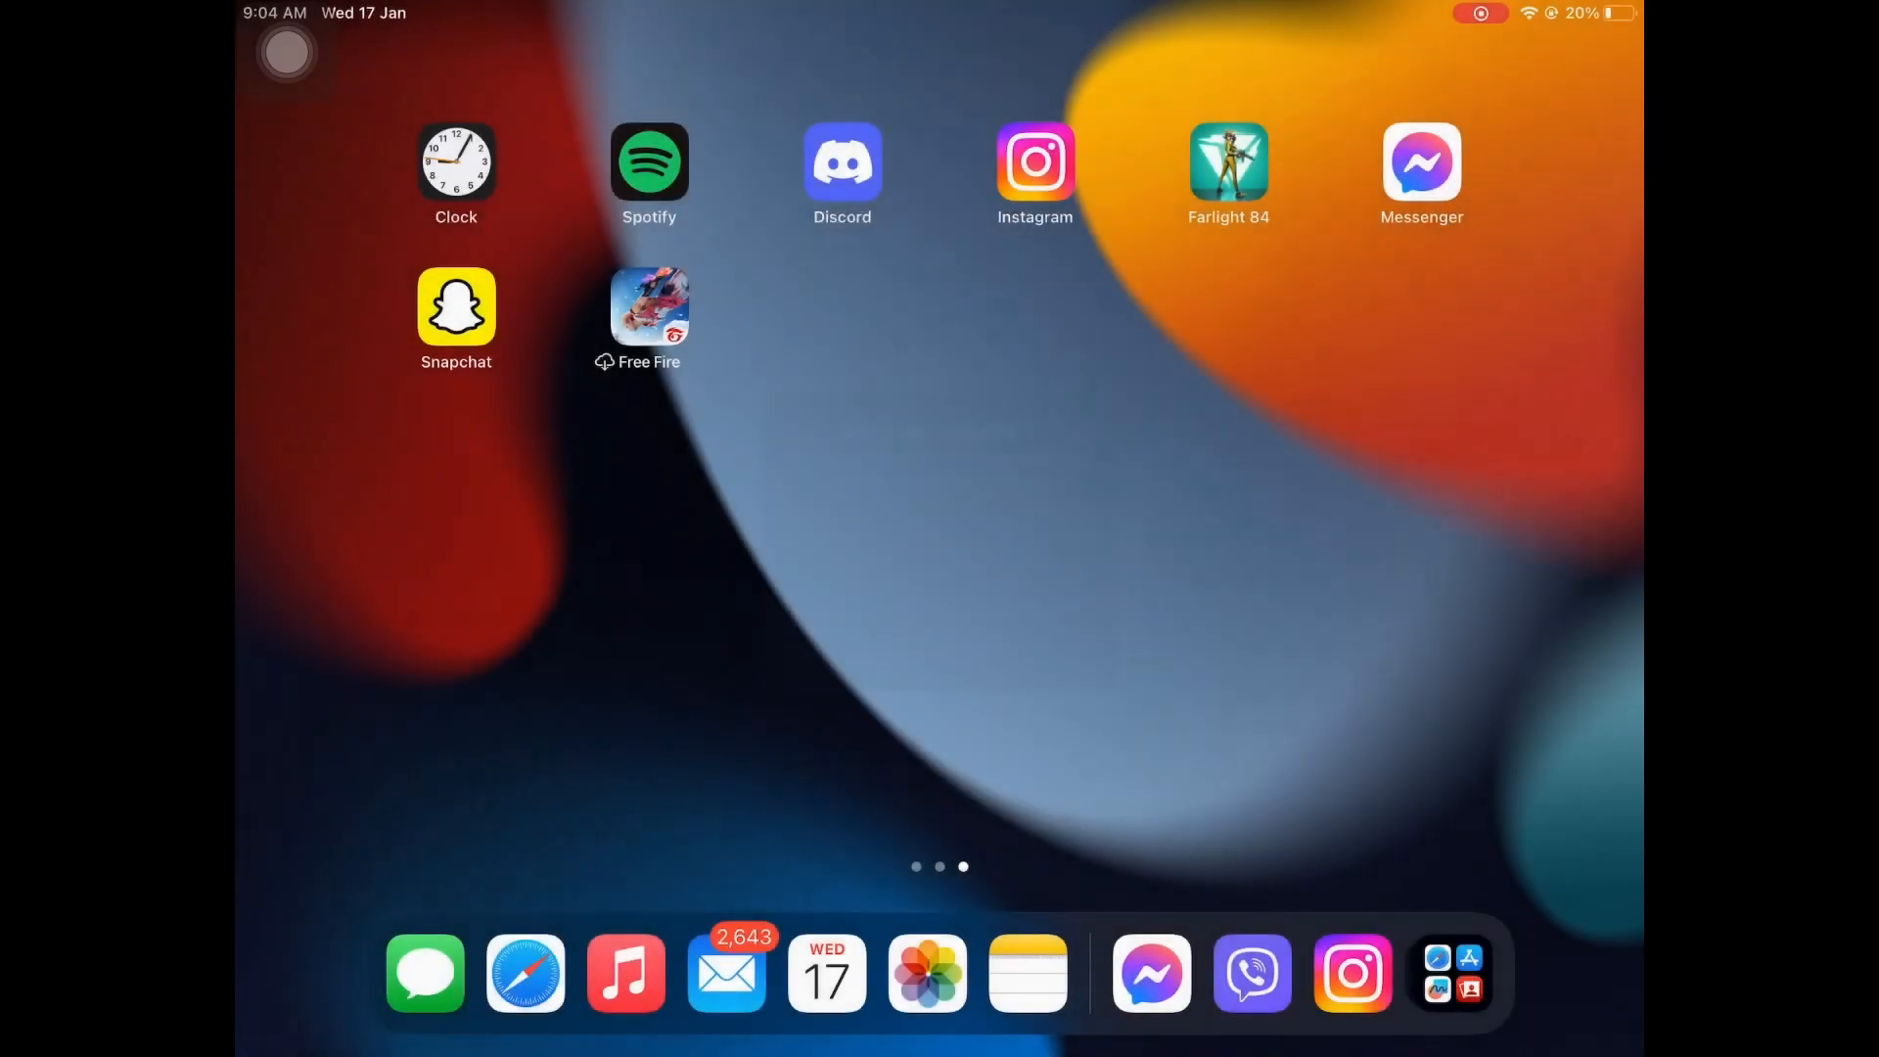
# Search the App Store for 'spotify' and reinstall it.
pyautogui.click(1436, 956)
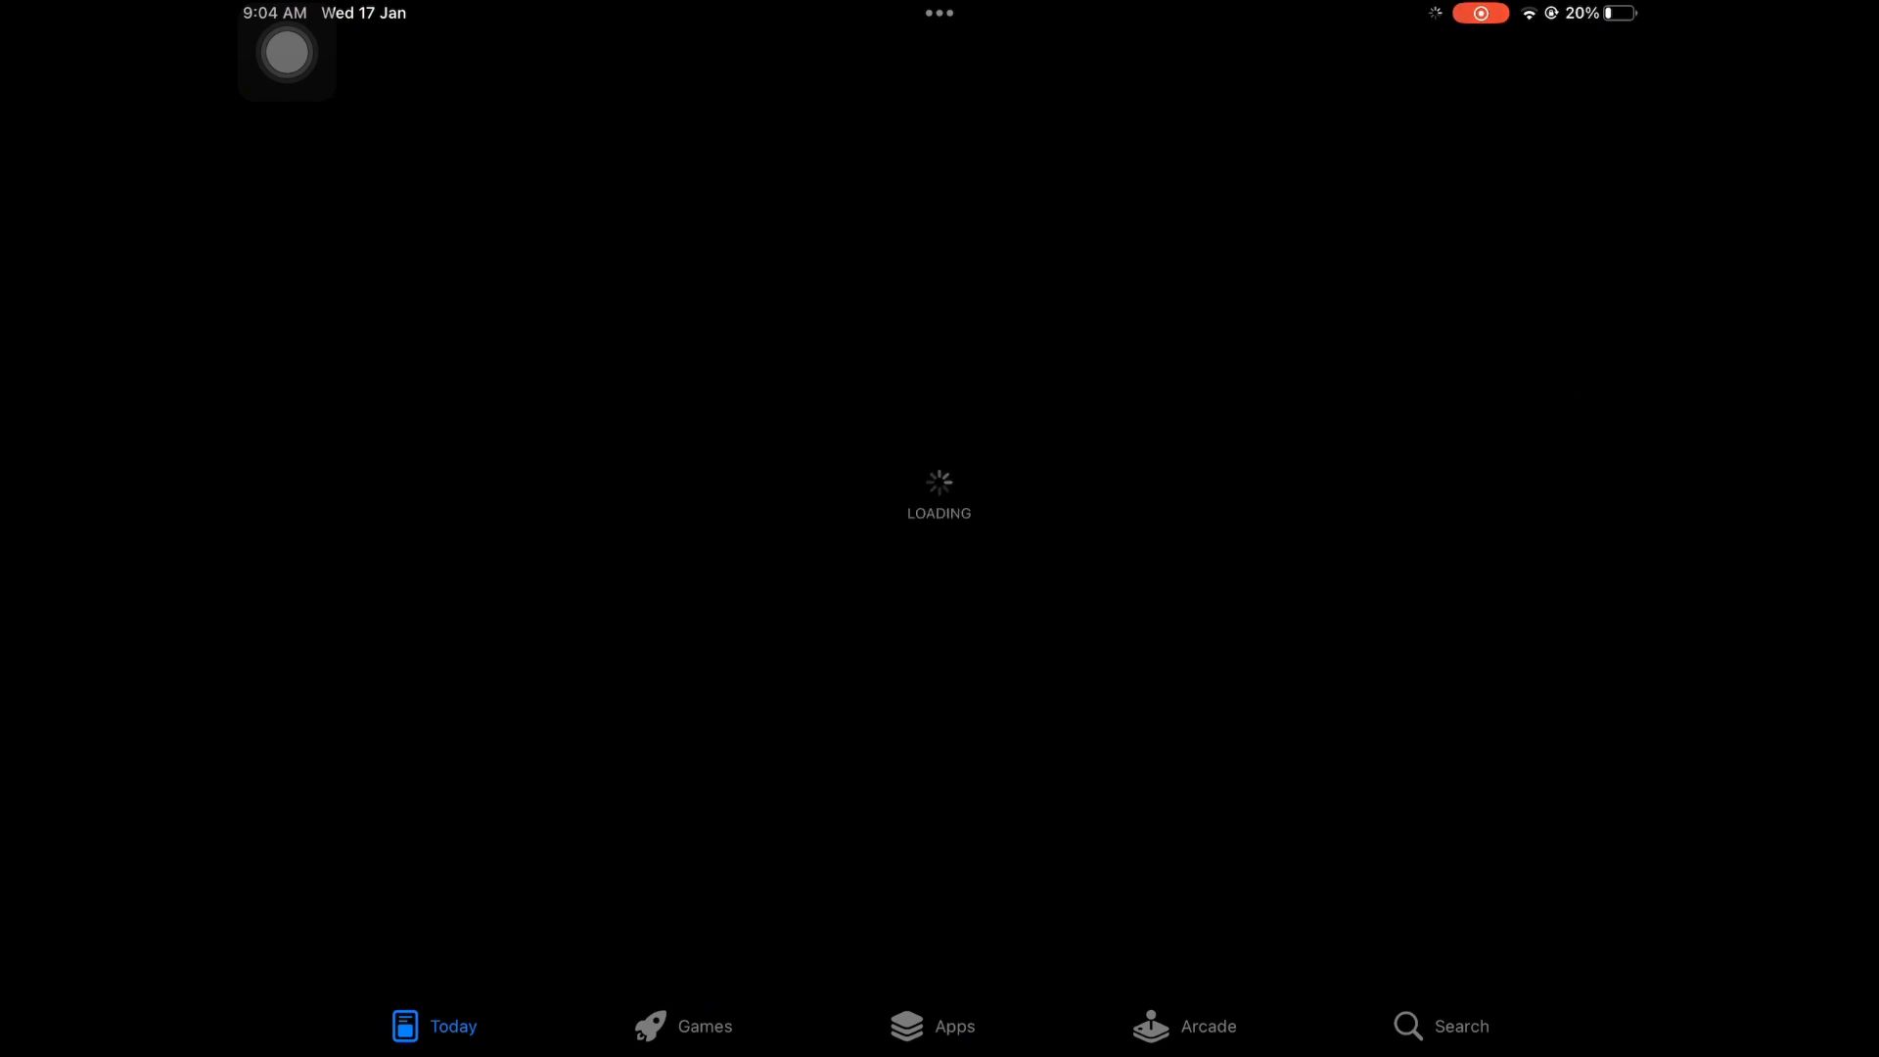
pyautogui.click(1460, 1023)
pyautogui.write('spotiy')
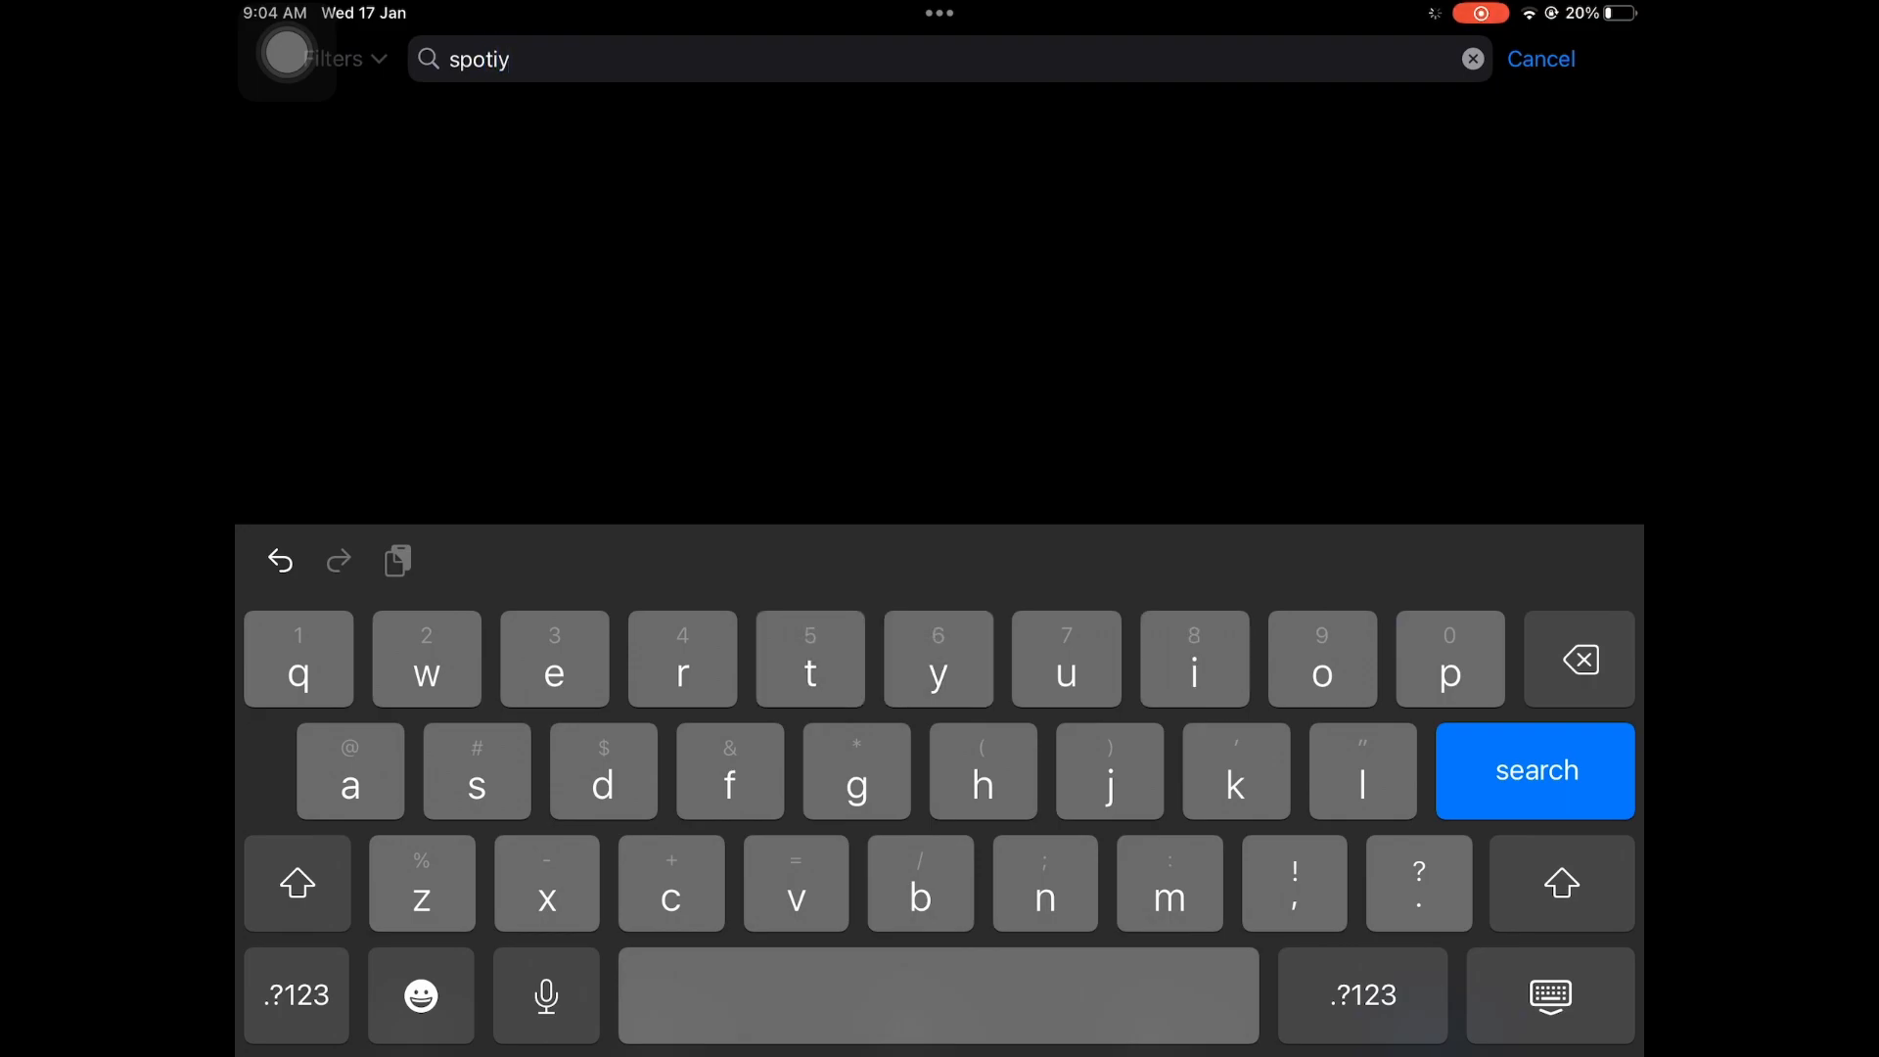
pyautogui.write('f')
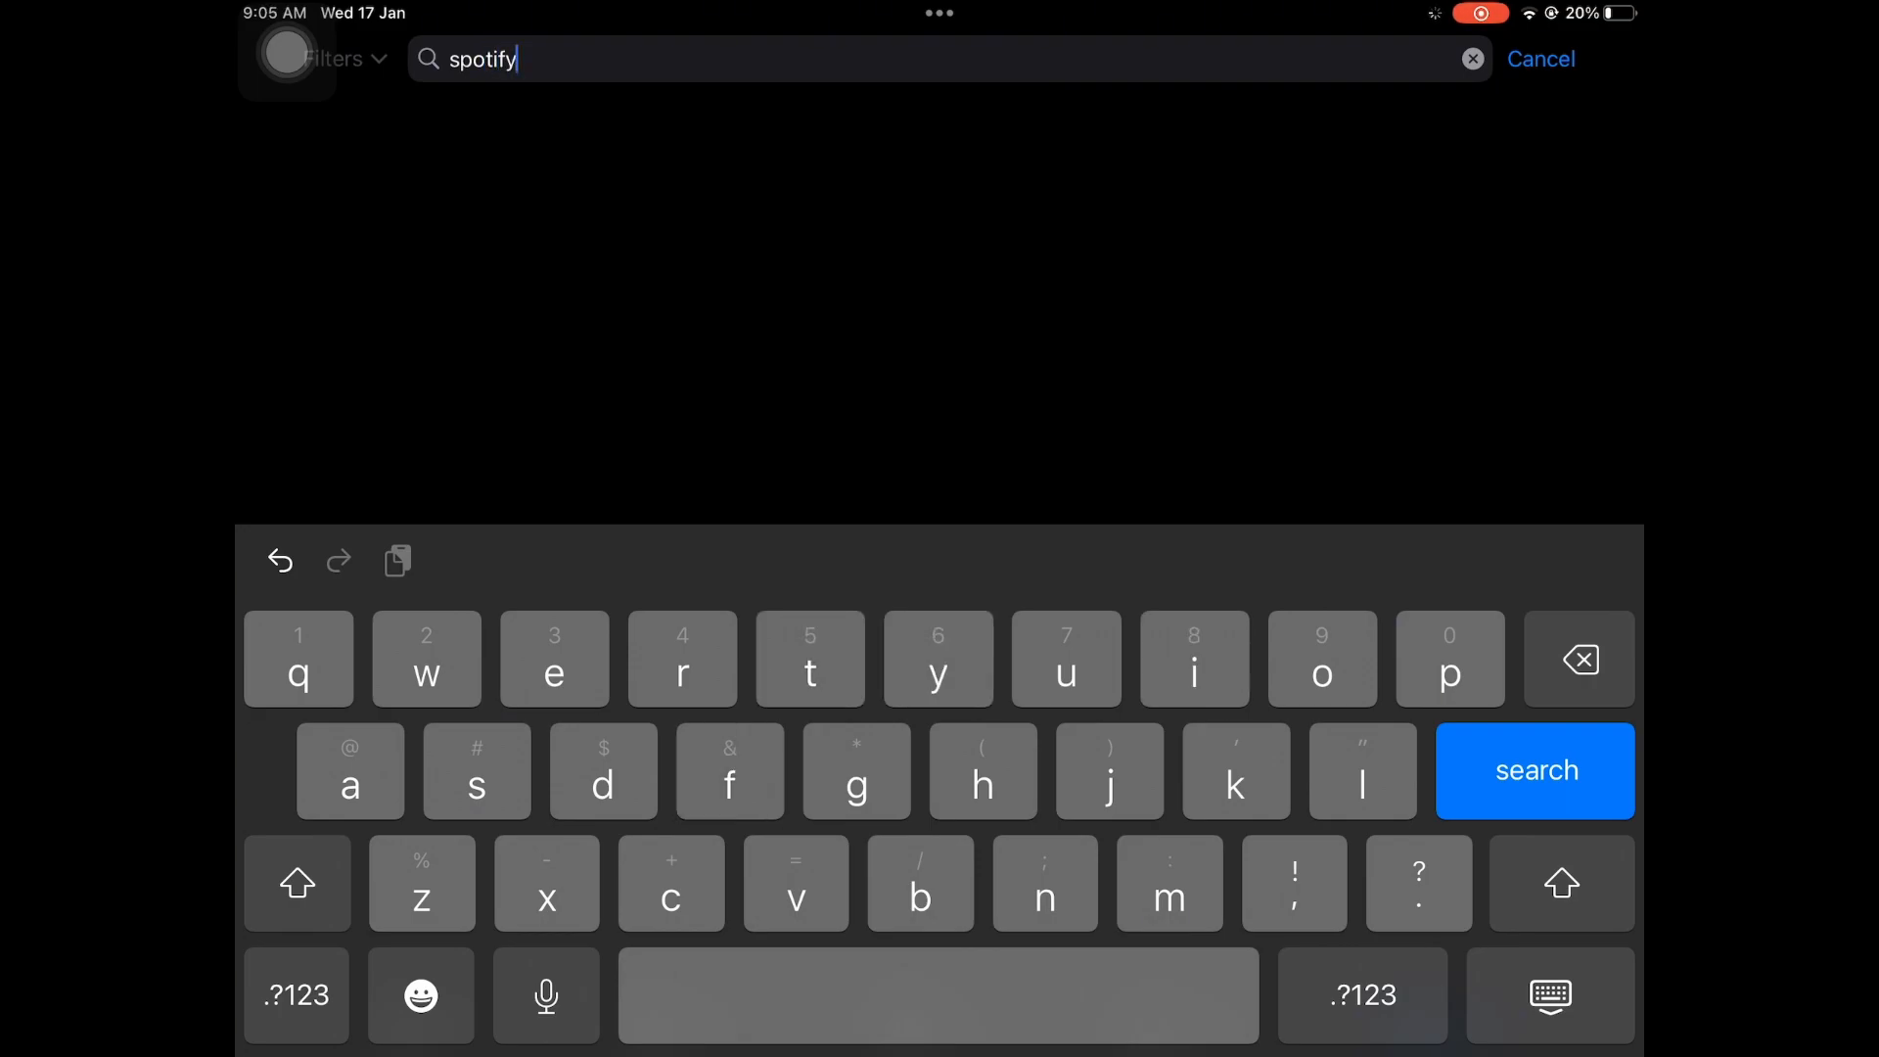
pyautogui.click(1535, 771)
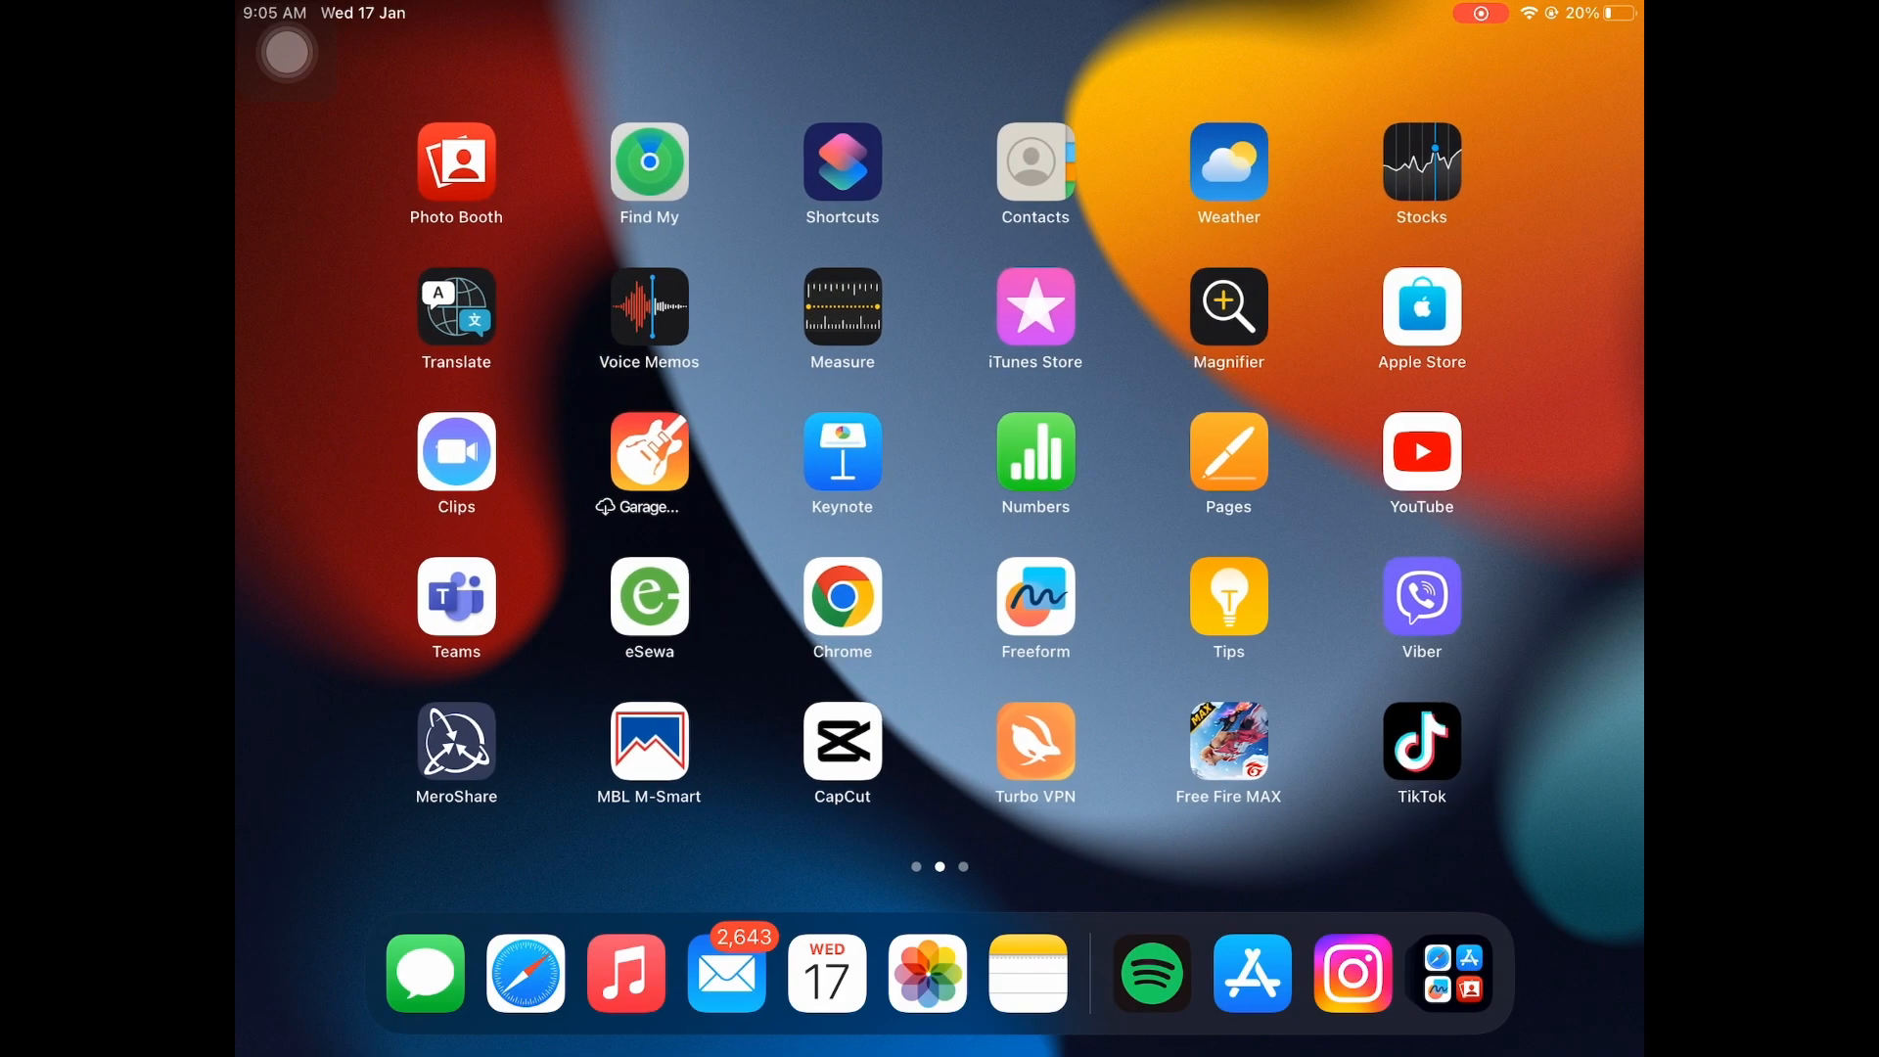
# In Chrome, open the 'Spotify — 2023 Wrapped' result and scroll to the Wrapped link.
pyautogui.click(1149, 973)
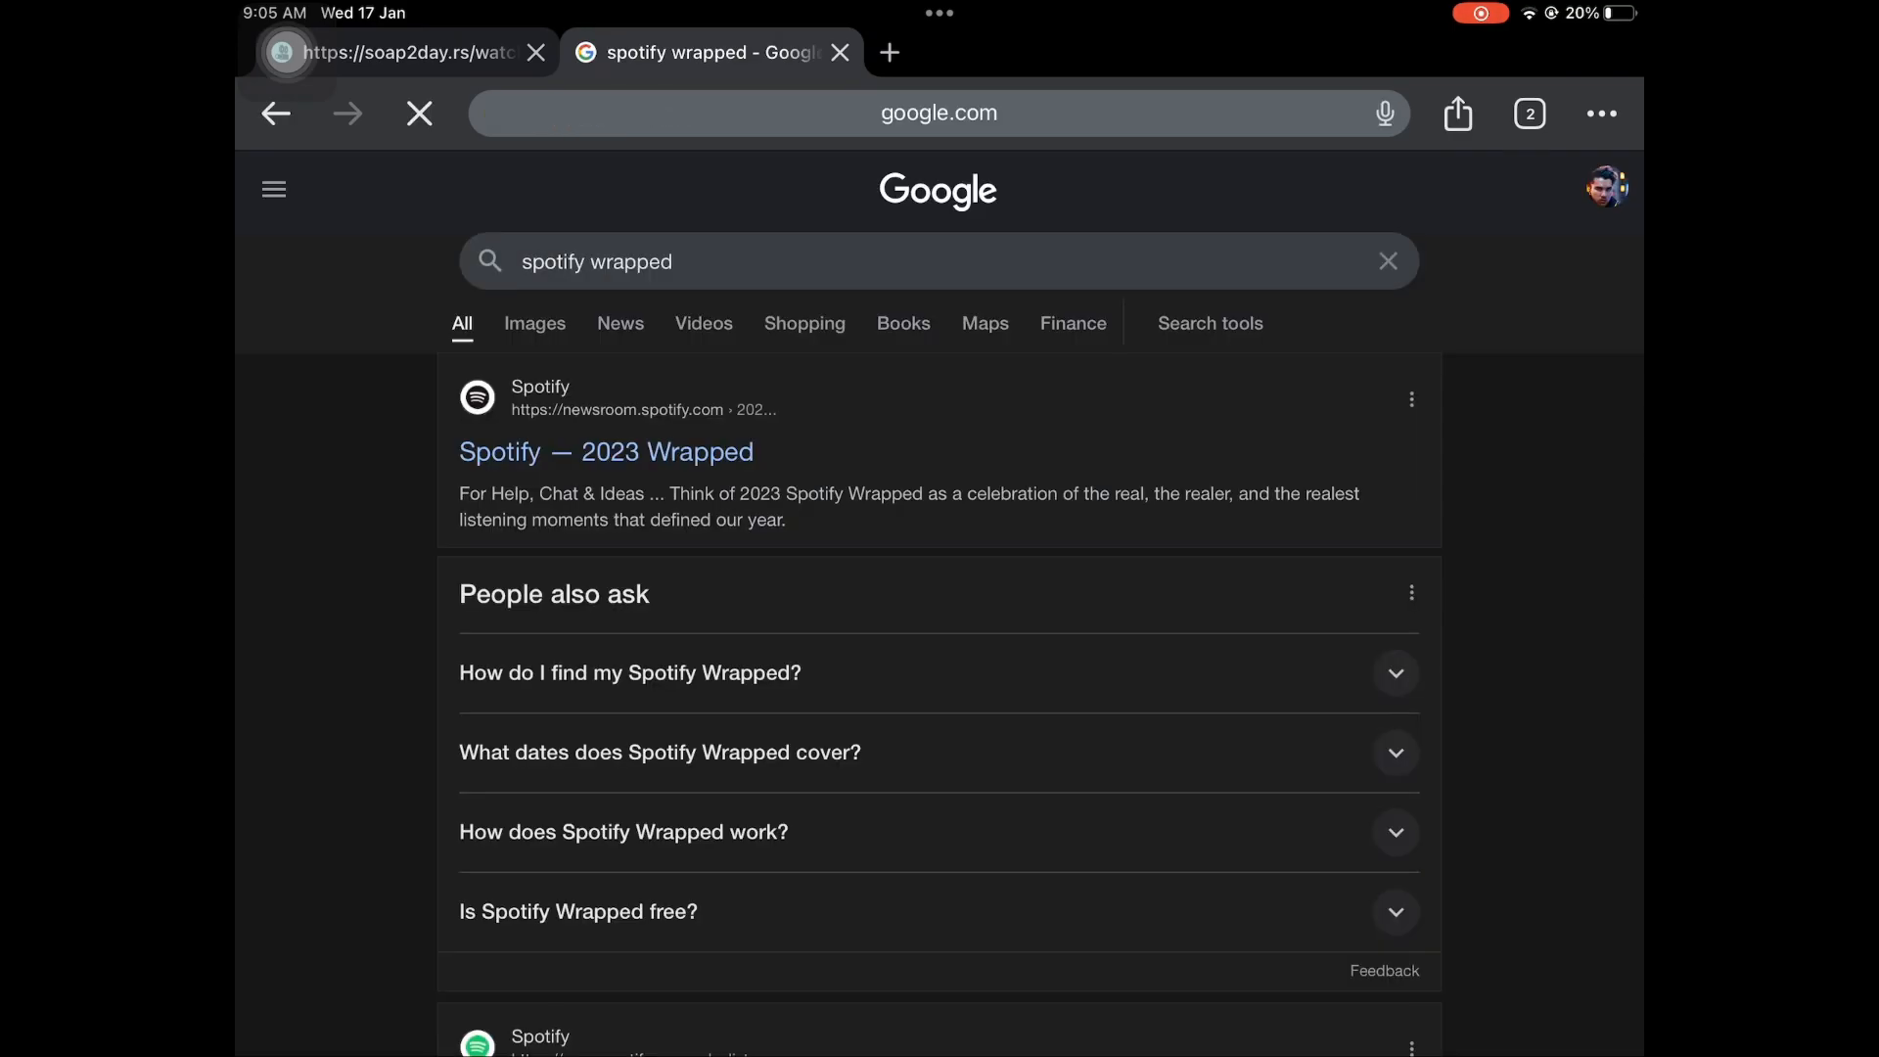
pyautogui.click(605, 452)
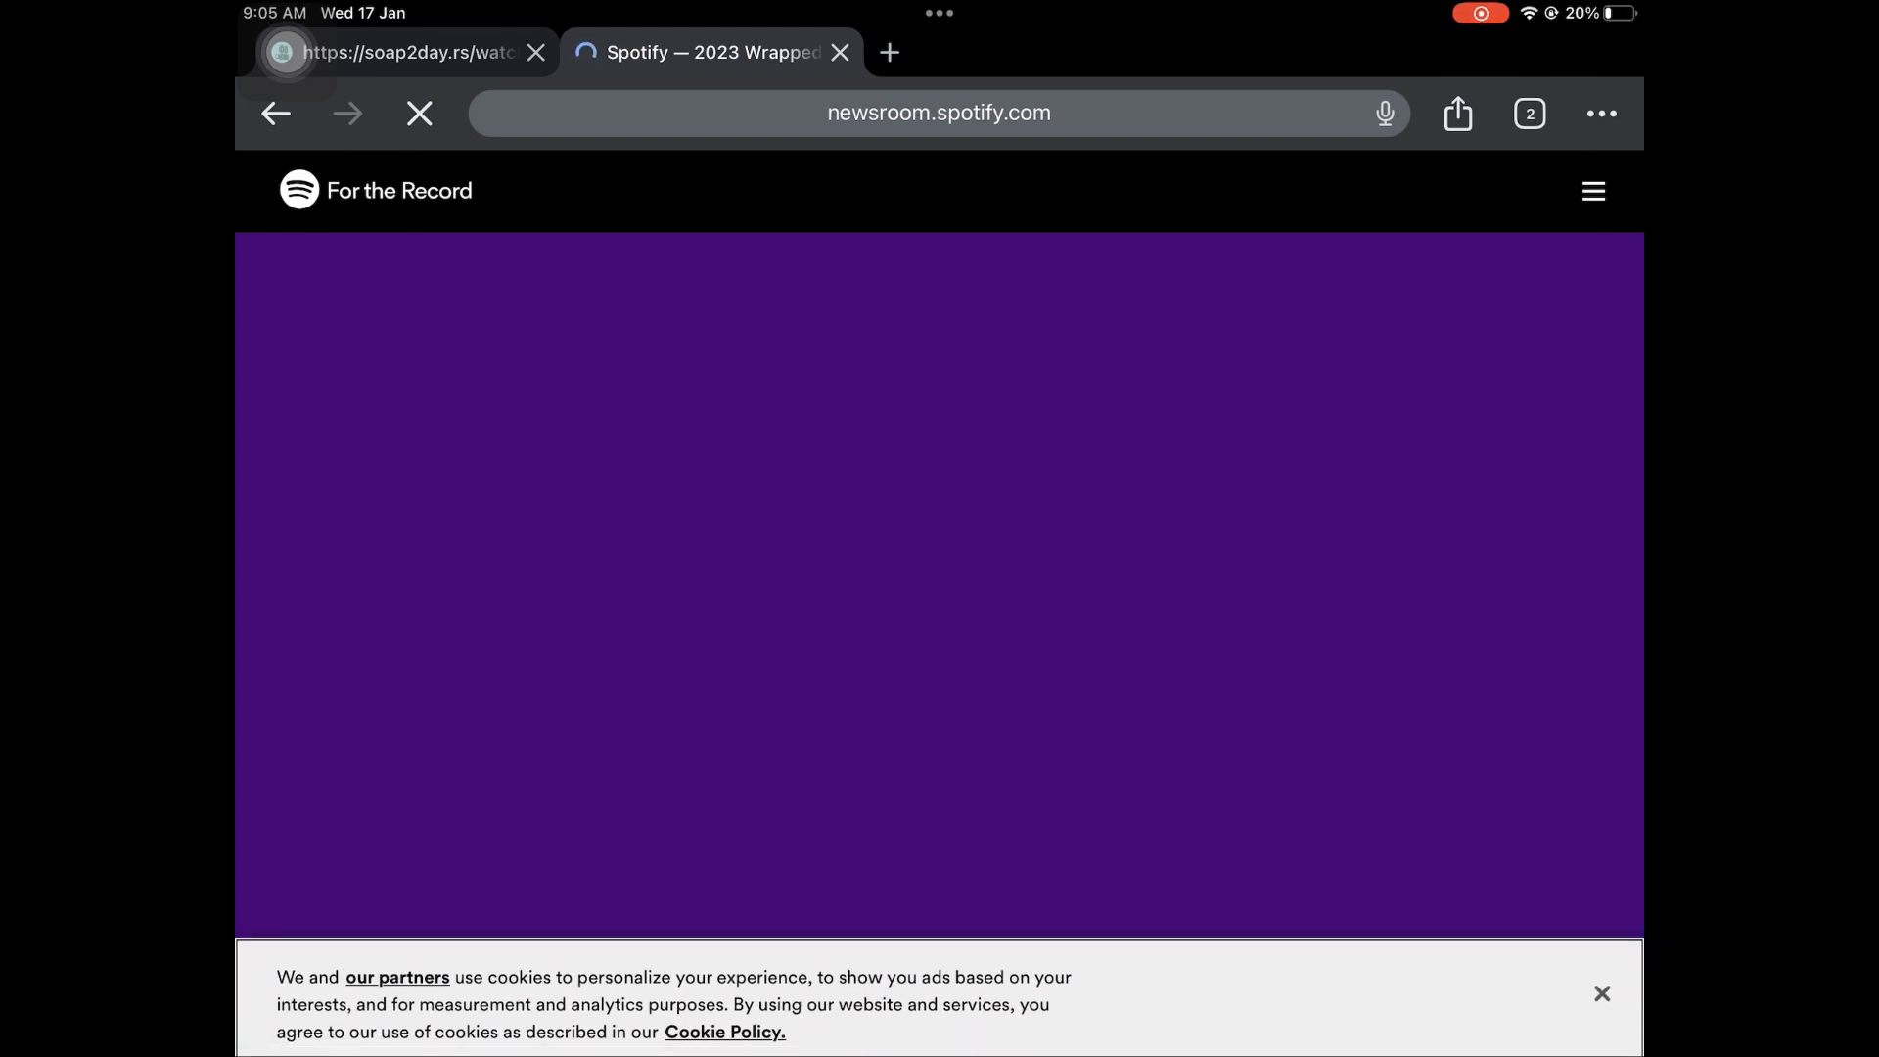
pyautogui.scroll(-3)
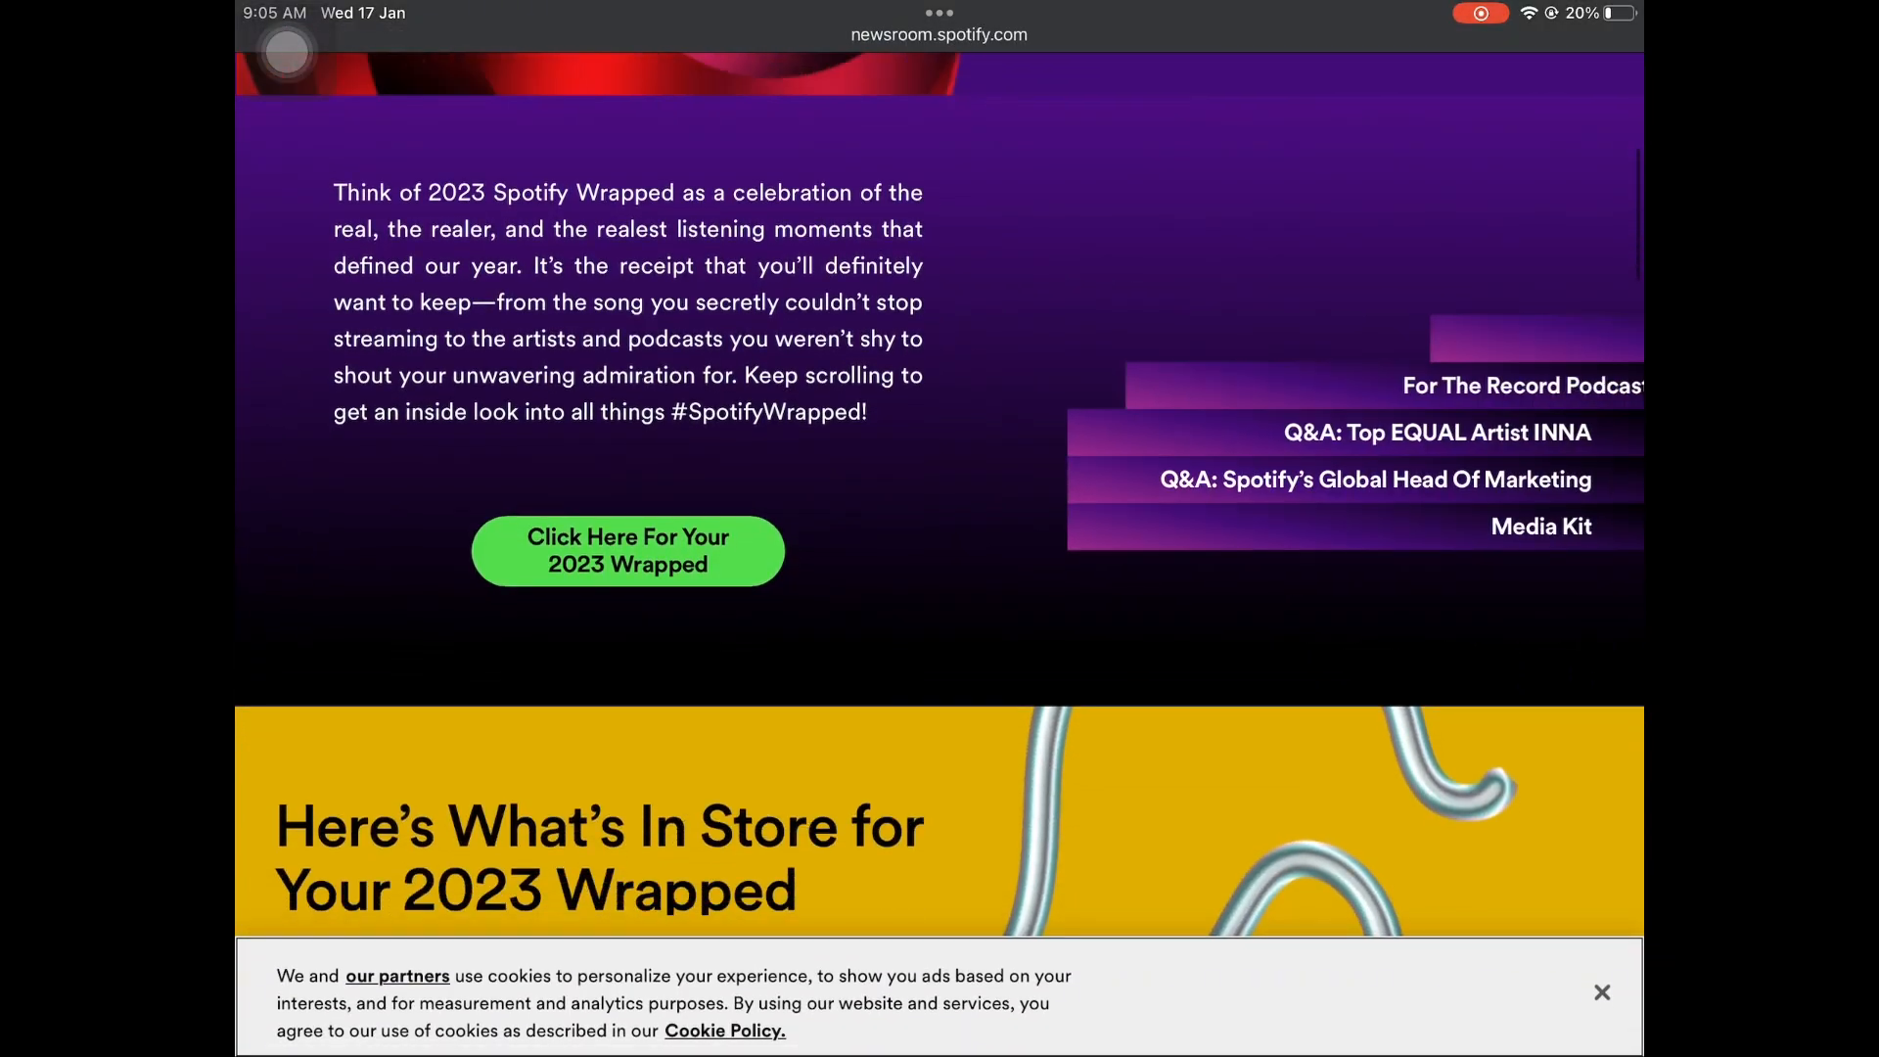